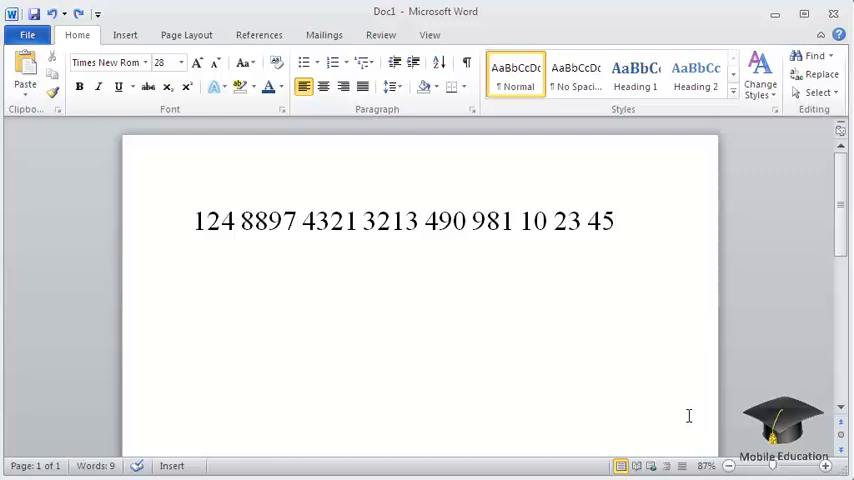
Place the insertion point in the number line to start adding commas after 124, 8897 and others.
{"action": "left_click", "coordinate": [616, 221]}
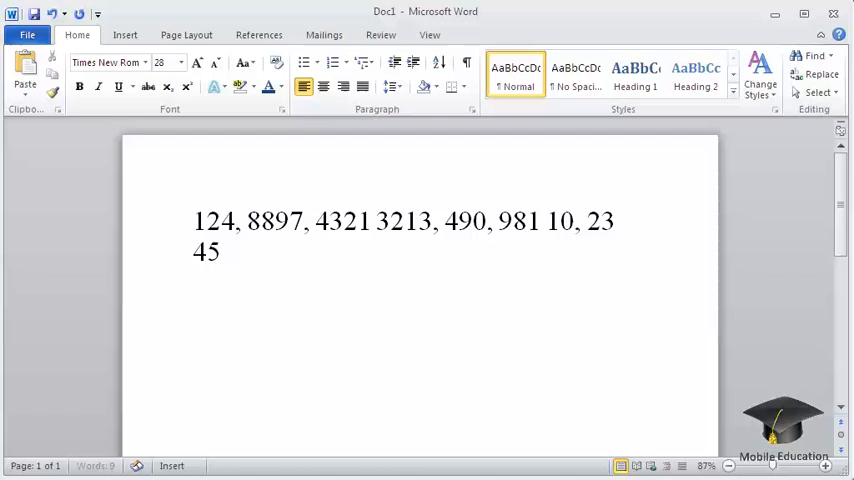
Add a comma after 23 and break the numbers into three lines: 124, 8897, 4321; 3213, 490, 981; 10, 23, 45.
{"action": "type", "text": ","}
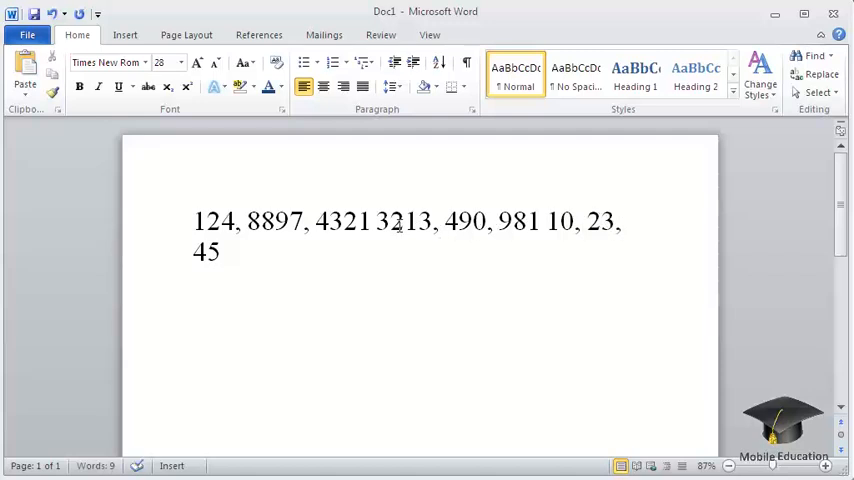
{"action": "key", "text": "enter"}
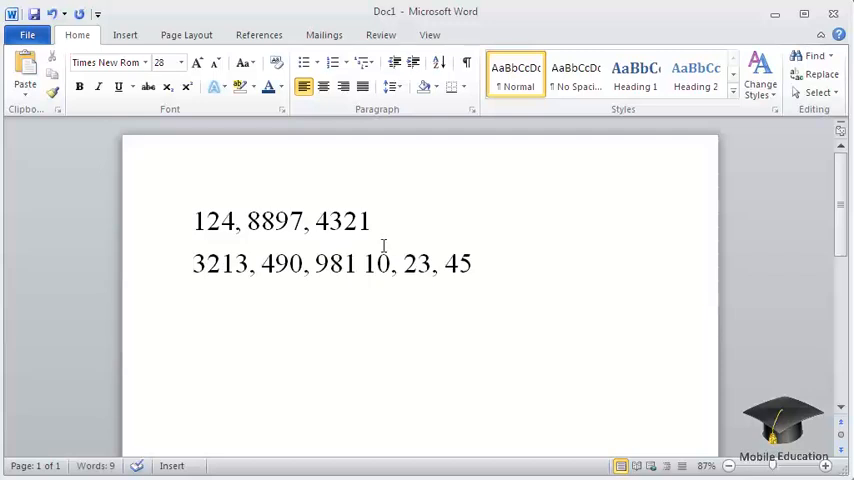
{"action": "key", "text": "Enter"}
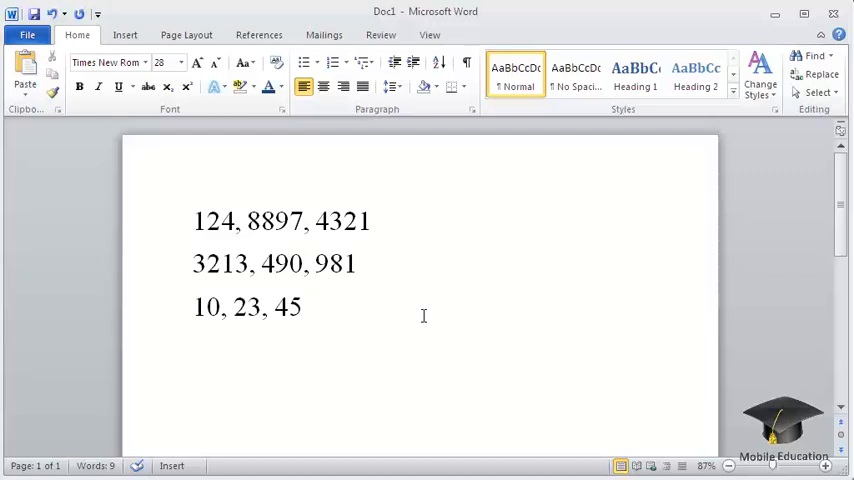
{"action": "left_click", "coordinate": [303, 307]}
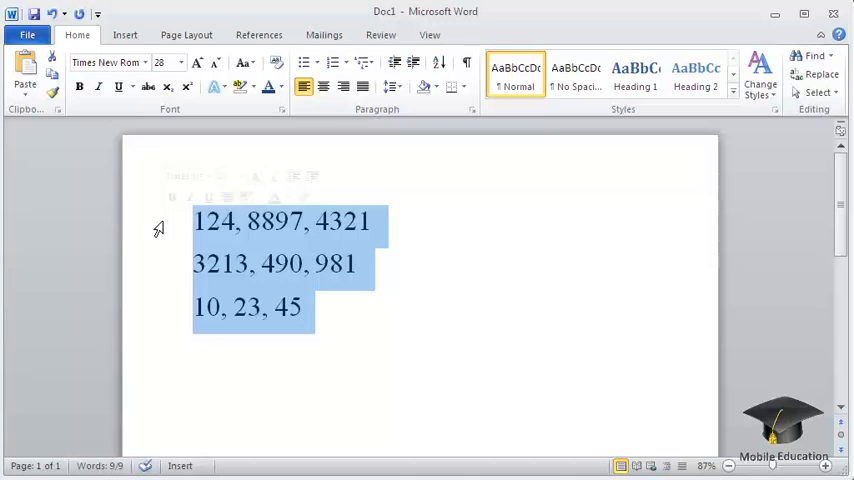
Open Convert Text to Table from the Insert tab's Table dropdown for the selected lines.
{"action": "left_click", "coordinate": [124, 34]}
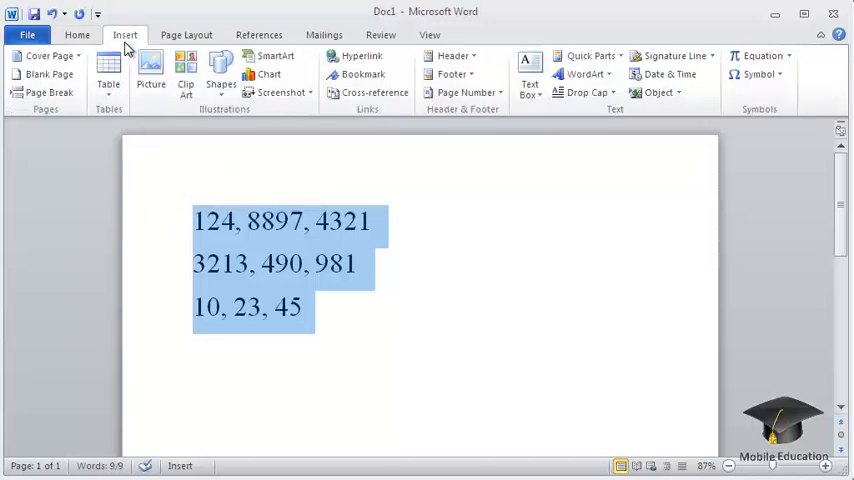
{"action": "left_click", "coordinate": [108, 75]}
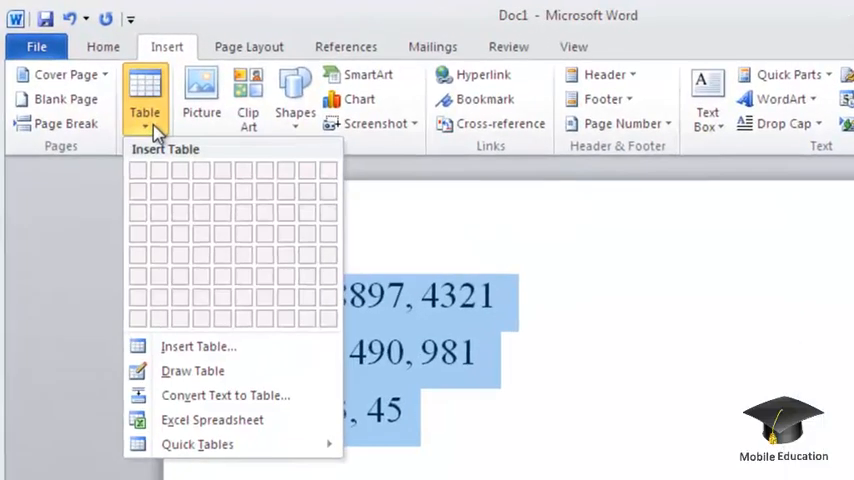
{"action": "mouse_move", "coordinate": [220, 395]}
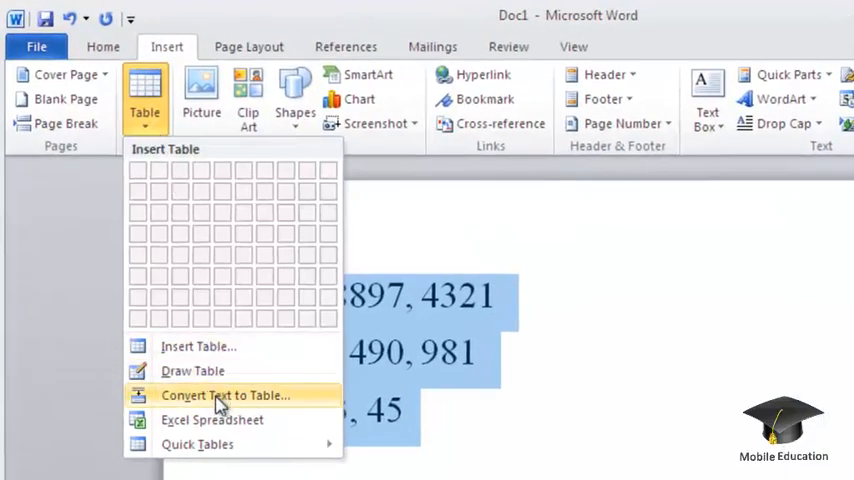
{"action": "mouse_move", "coordinate": [224, 395]}
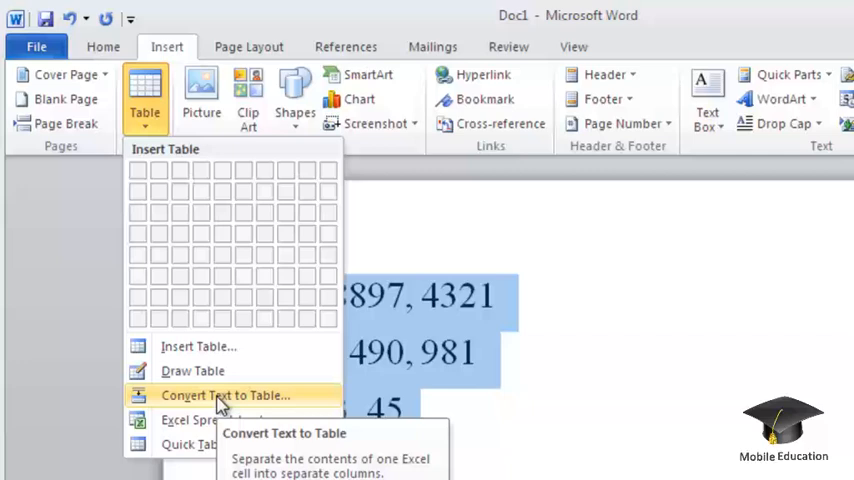
{"action": "left_click", "coordinate": [224, 394]}
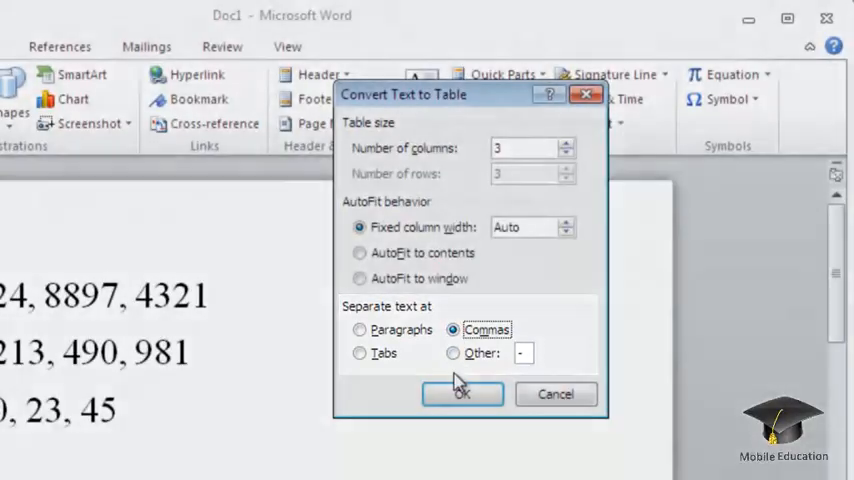
Confirm the conversion with 3 columns and comma separators to produce the 3x3 table.
{"action": "left_click", "coordinate": [461, 393]}
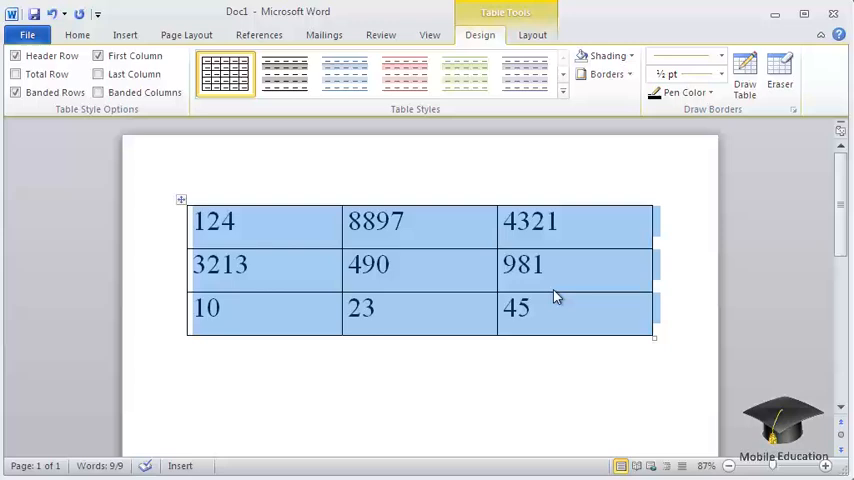